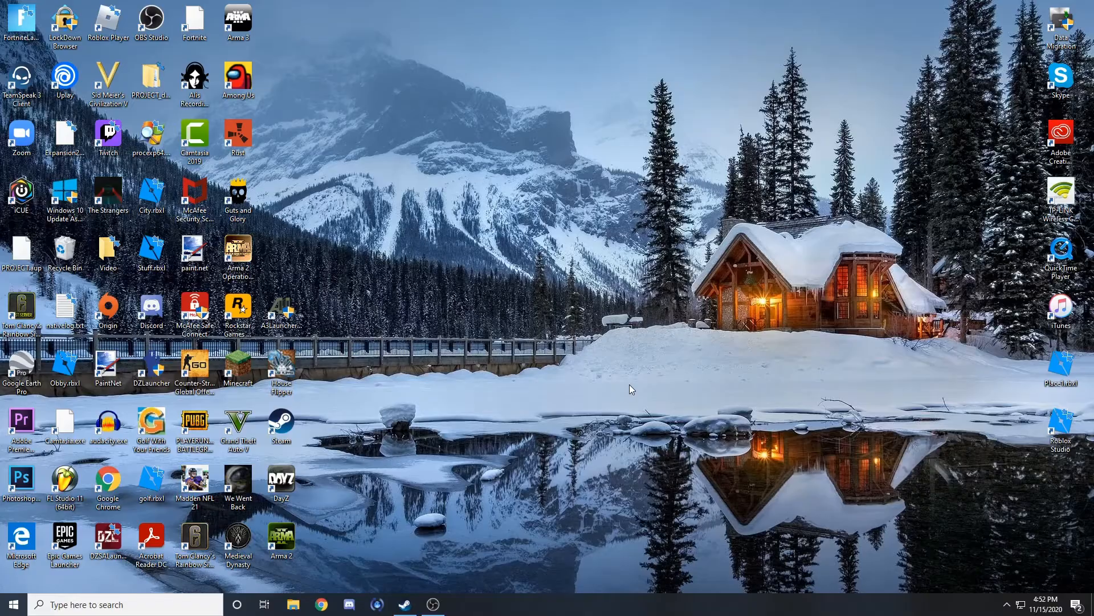
Step: Launch NVIDIA Control Panel from the desktop's right-click menu
{"action": "left_click", "coordinate": [459, 605]}
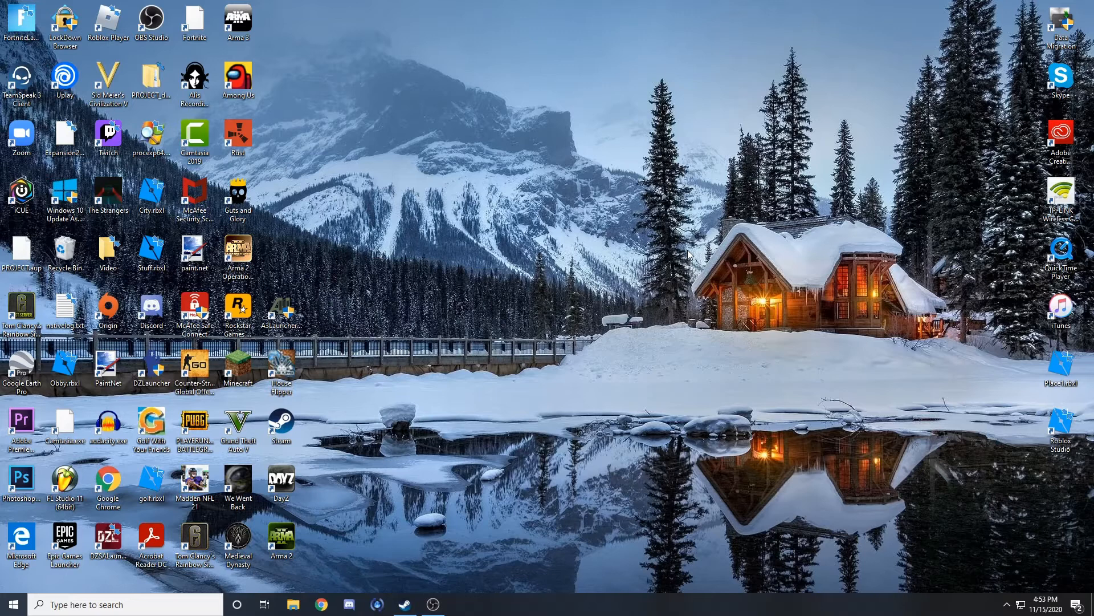
{"action": "mouse_move", "coordinate": [590, 283]}
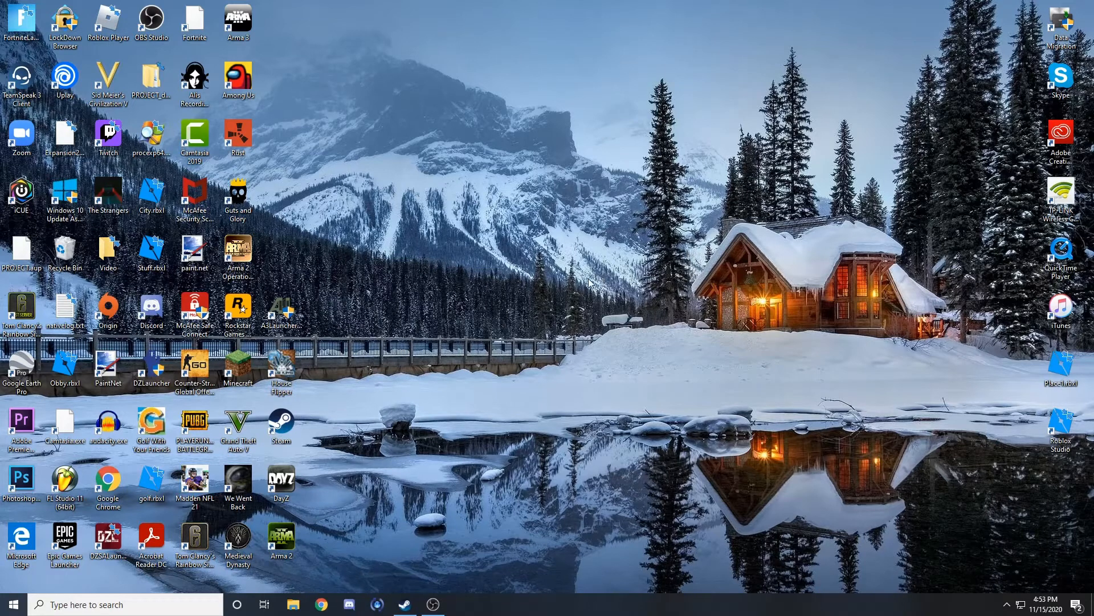
{"action": "right_click", "coordinate": [592, 283]}
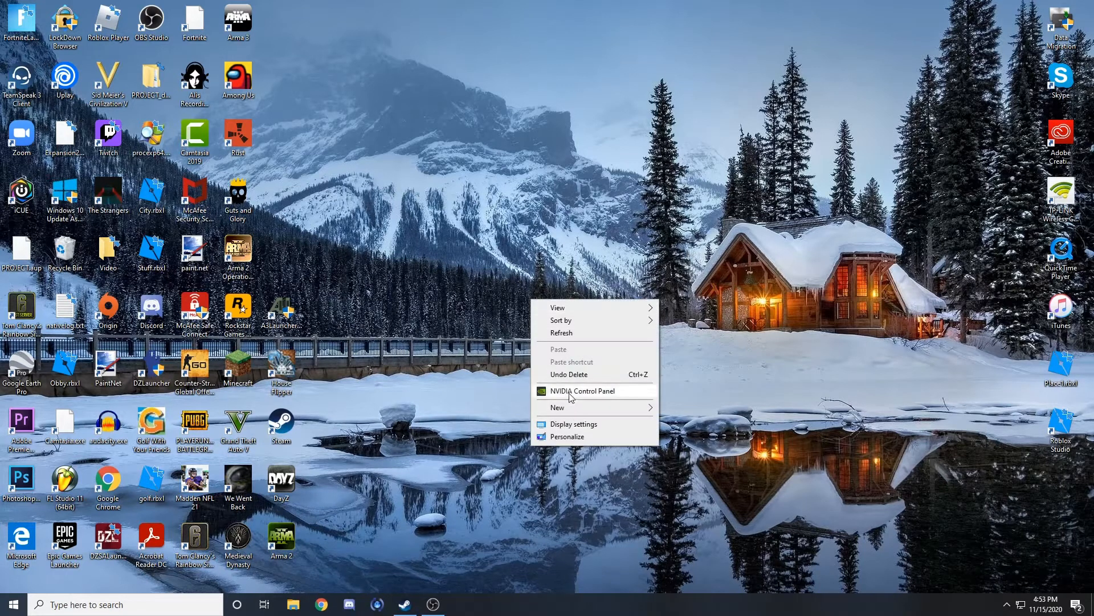
{"action": "left_click", "coordinate": [488, 145]}
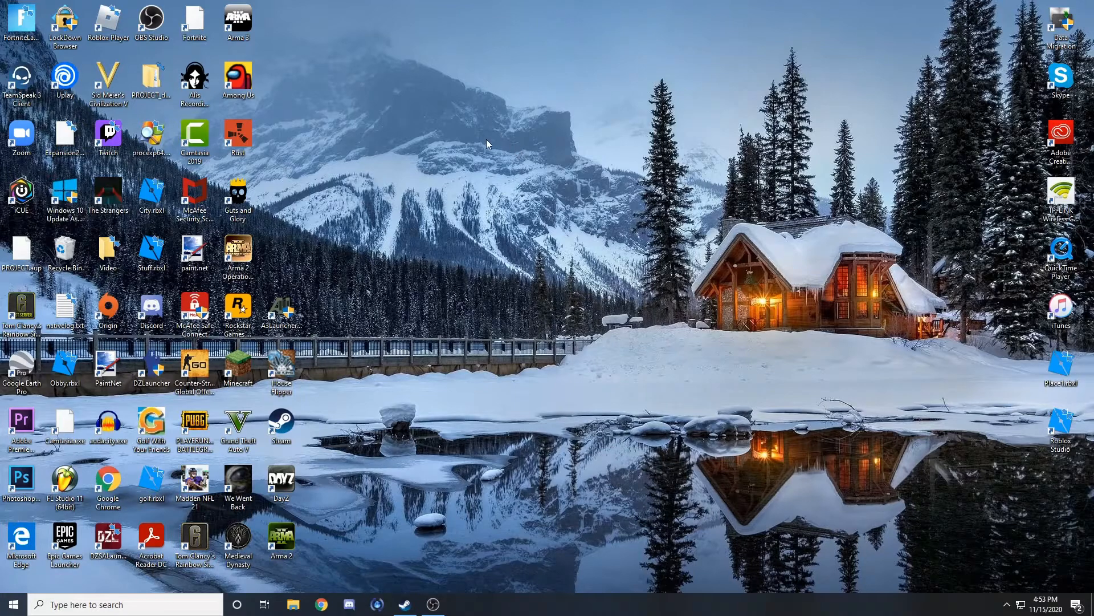
{"action": "mouse_move", "coordinate": [537, 241]}
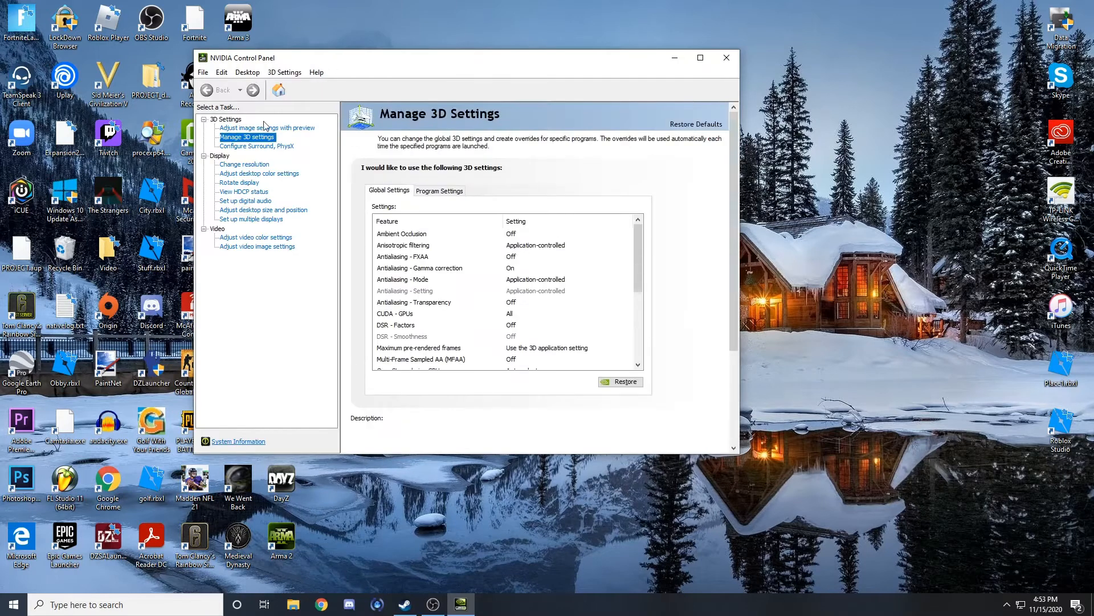
Step: Show Program Settings and select Madden NFL 21 as the program to customize
{"action": "left_click", "coordinate": [438, 191]}
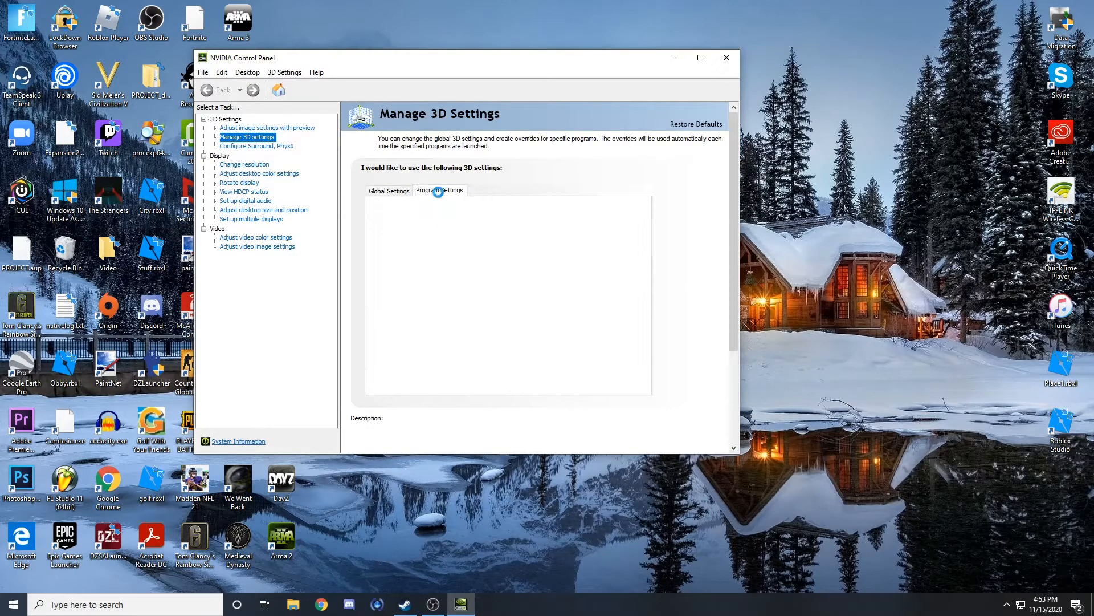
{"action": "left_click", "coordinate": [438, 190]}
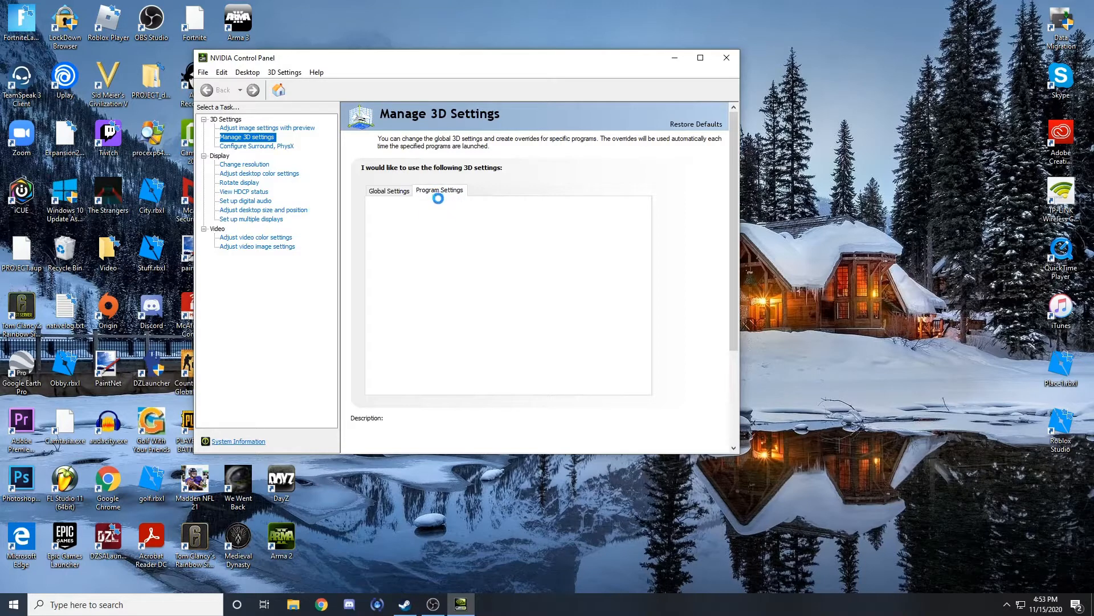
{"action": "left_click", "coordinate": [439, 190]}
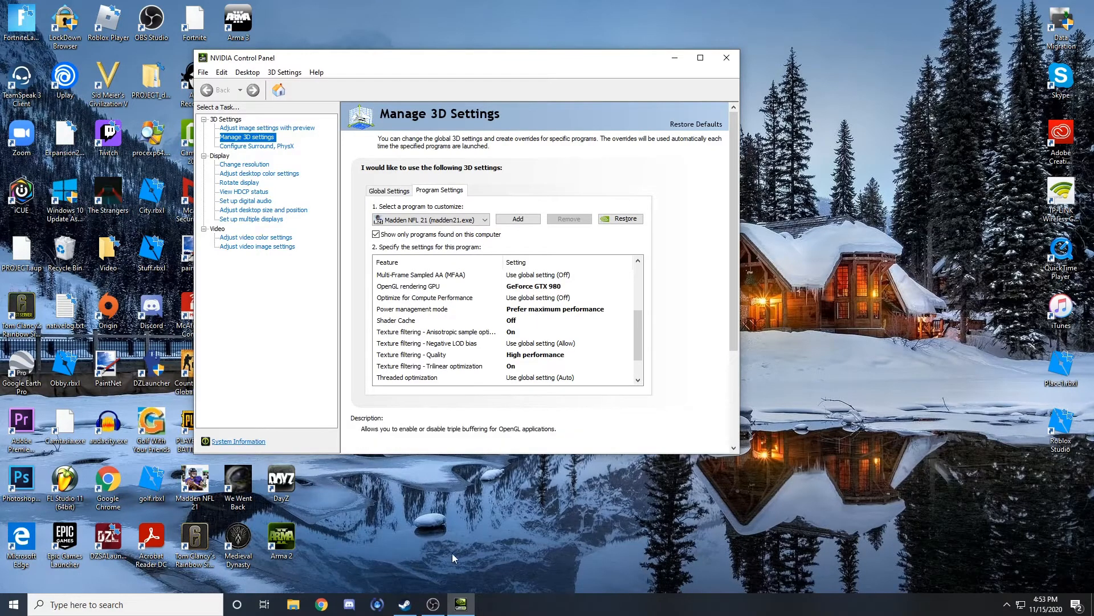
{"action": "mouse_move", "coordinate": [441, 517]}
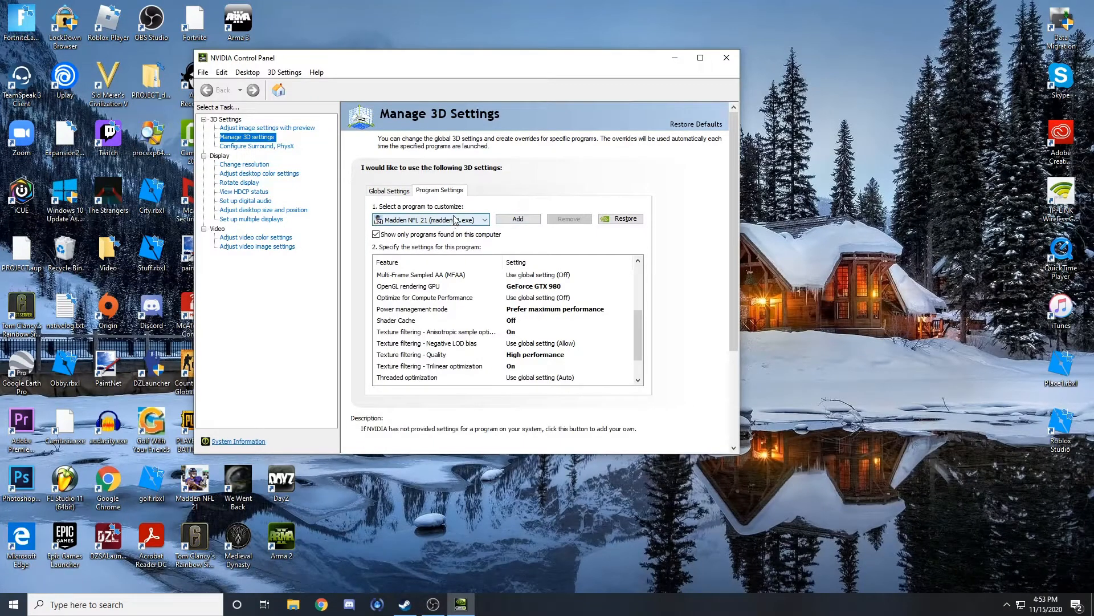
{"action": "left_click", "coordinate": [484, 219]}
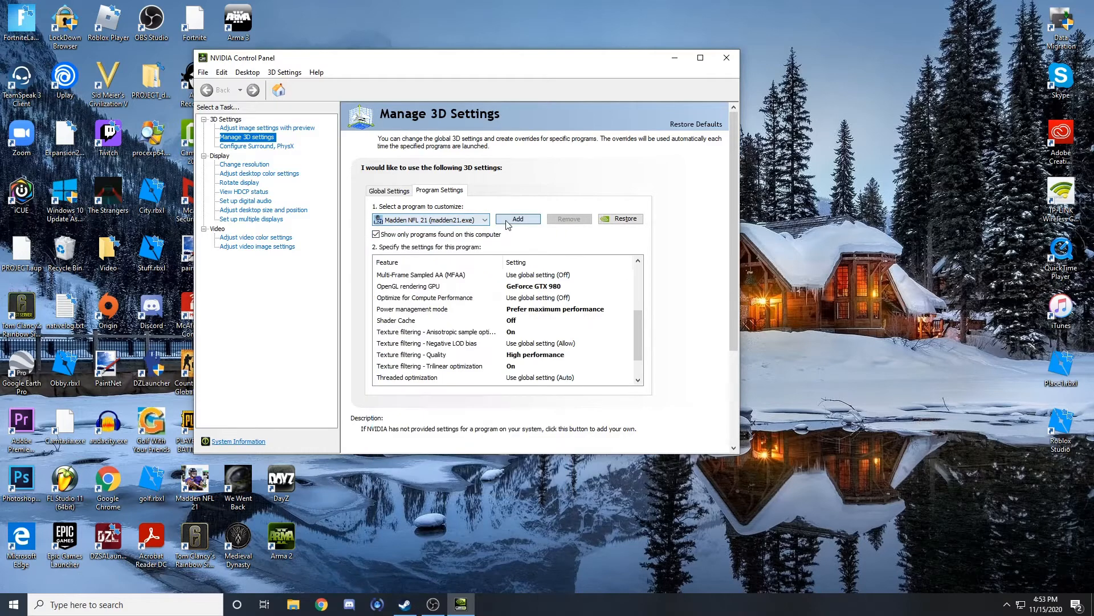
{"action": "left_click", "coordinate": [517, 219]}
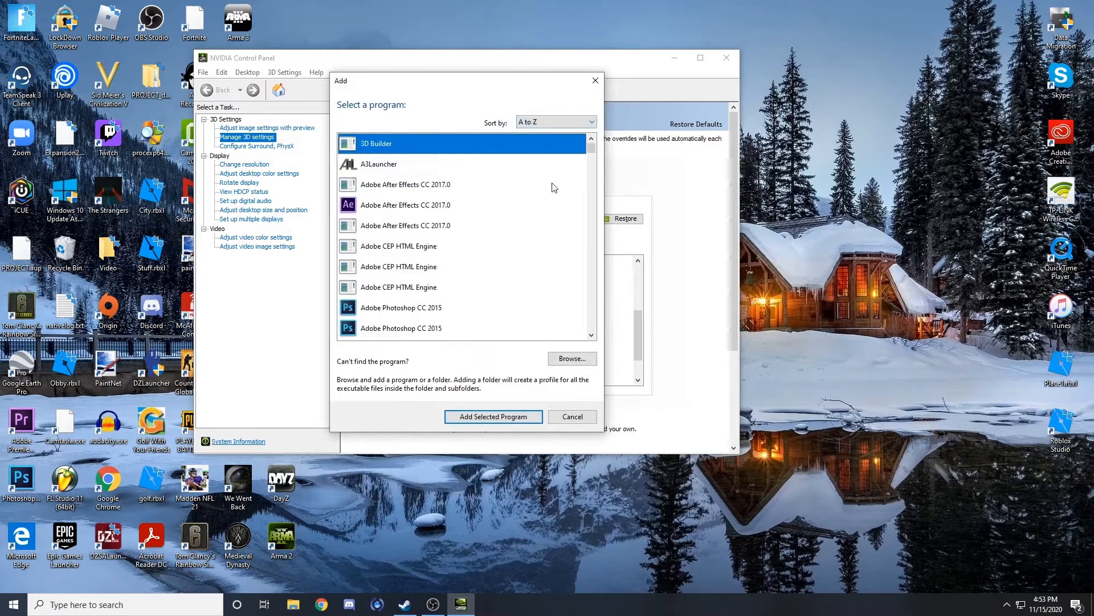
{"action": "left_click", "coordinate": [571, 358]}
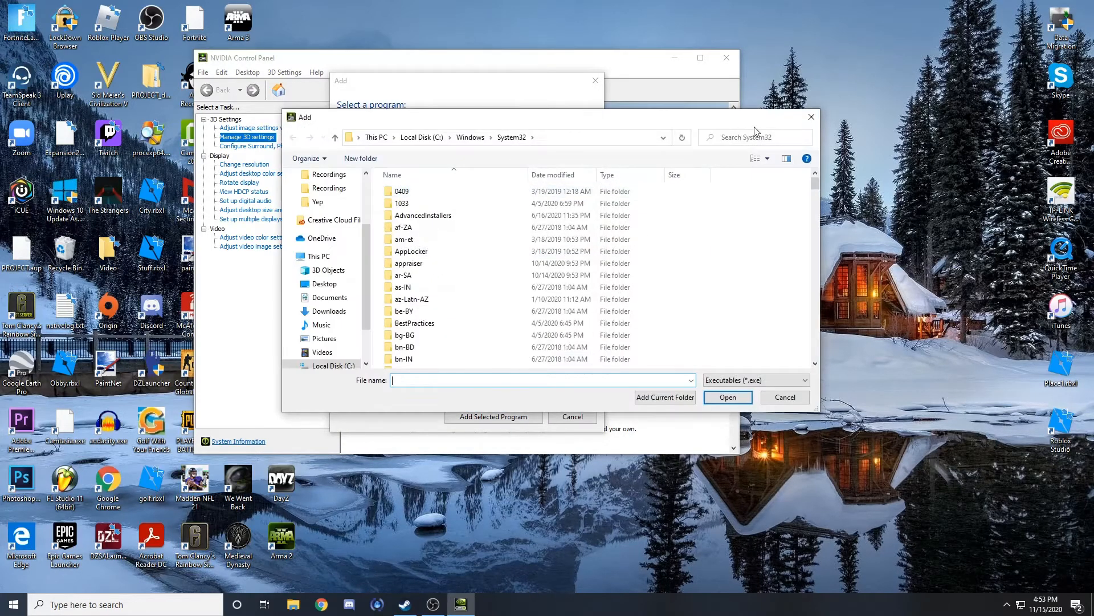
{"action": "left_click", "coordinate": [784, 397]}
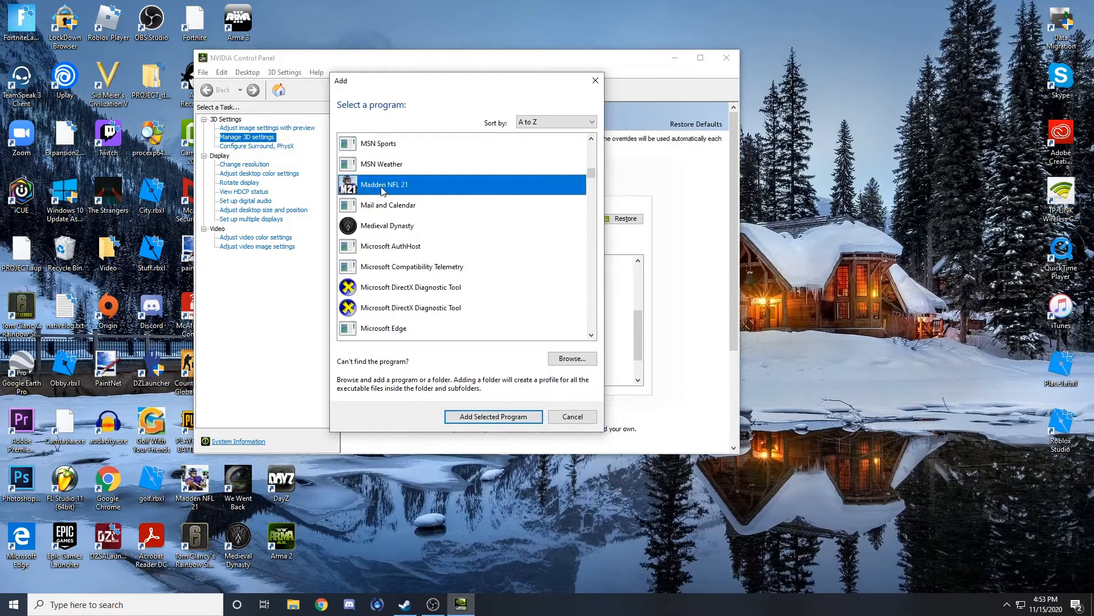
{"action": "left_click", "coordinate": [493, 416]}
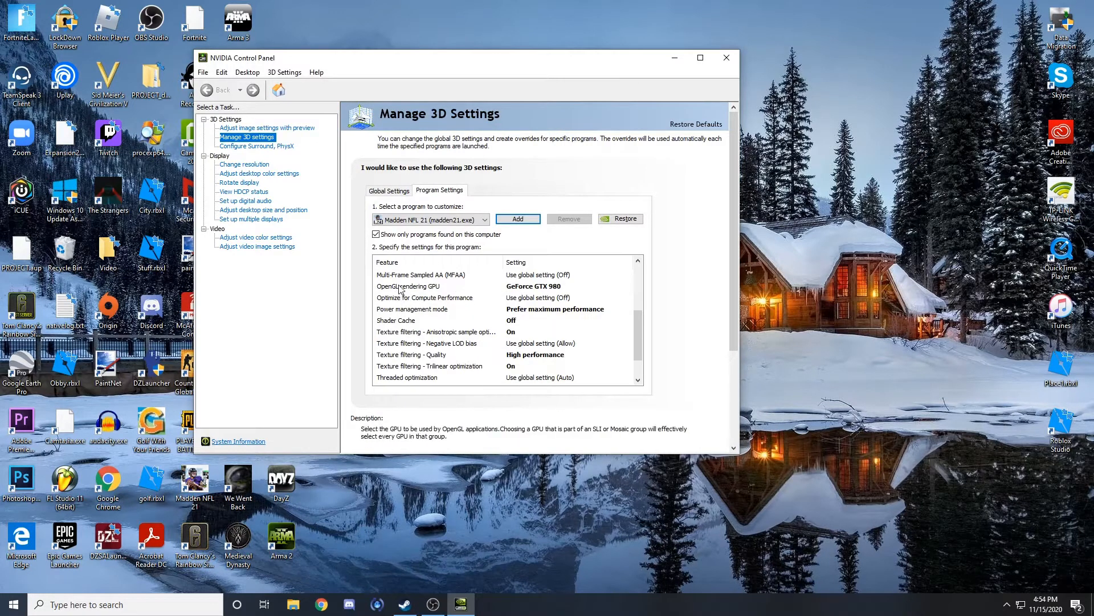
{"action": "mouse_move", "coordinate": [456, 294]}
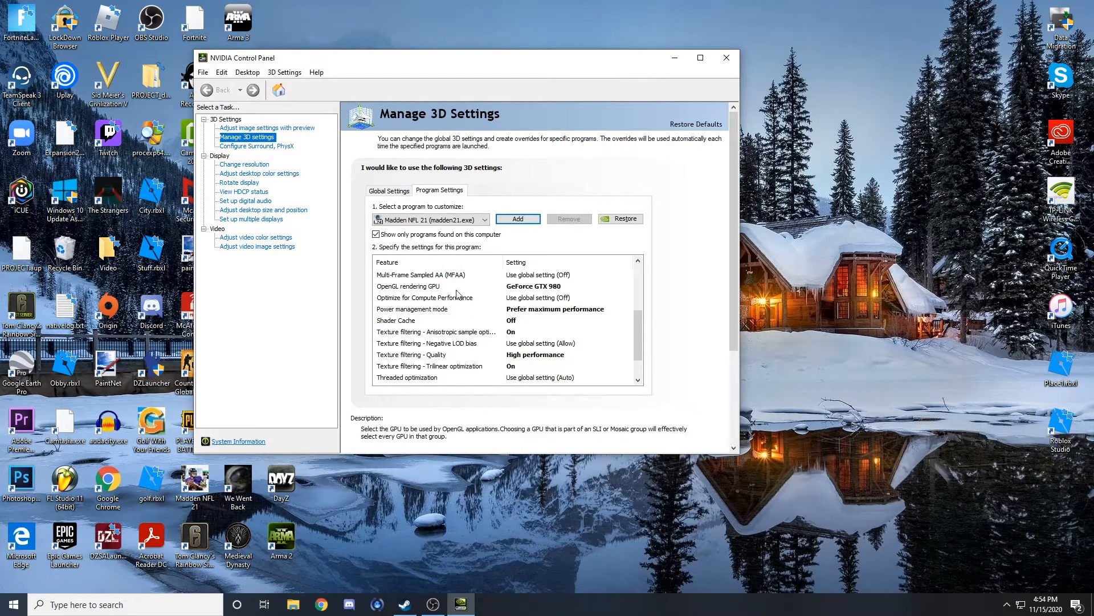
Step: Choose GeForce GTX 980 as the OpenGL rendering GPU for Madden NFL 21
{"action": "left_click", "coordinate": [626, 286]}
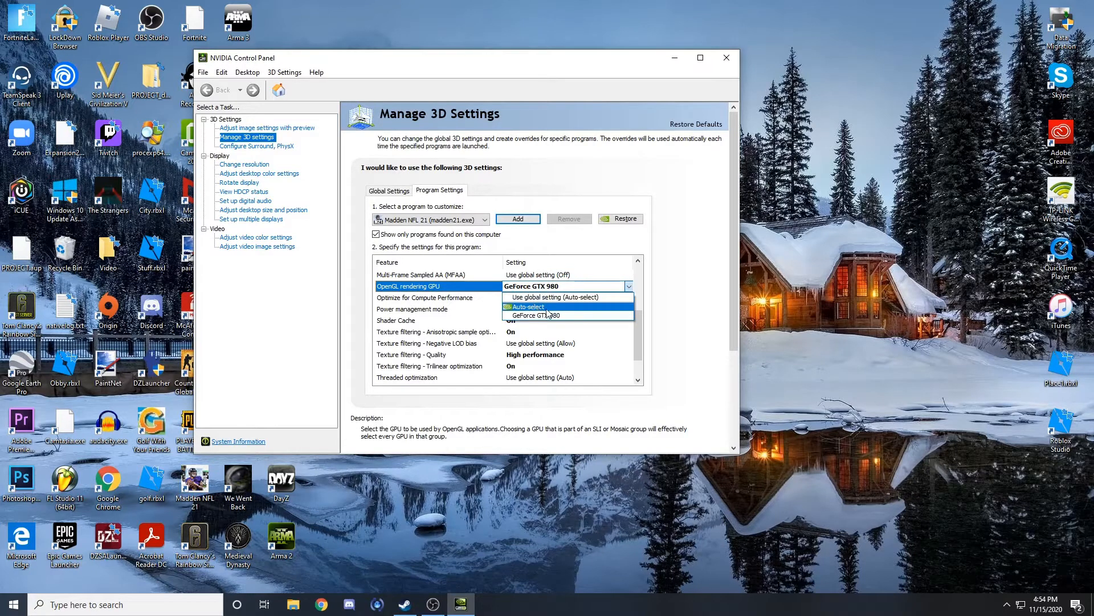
{"action": "mouse_move", "coordinate": [532, 316]}
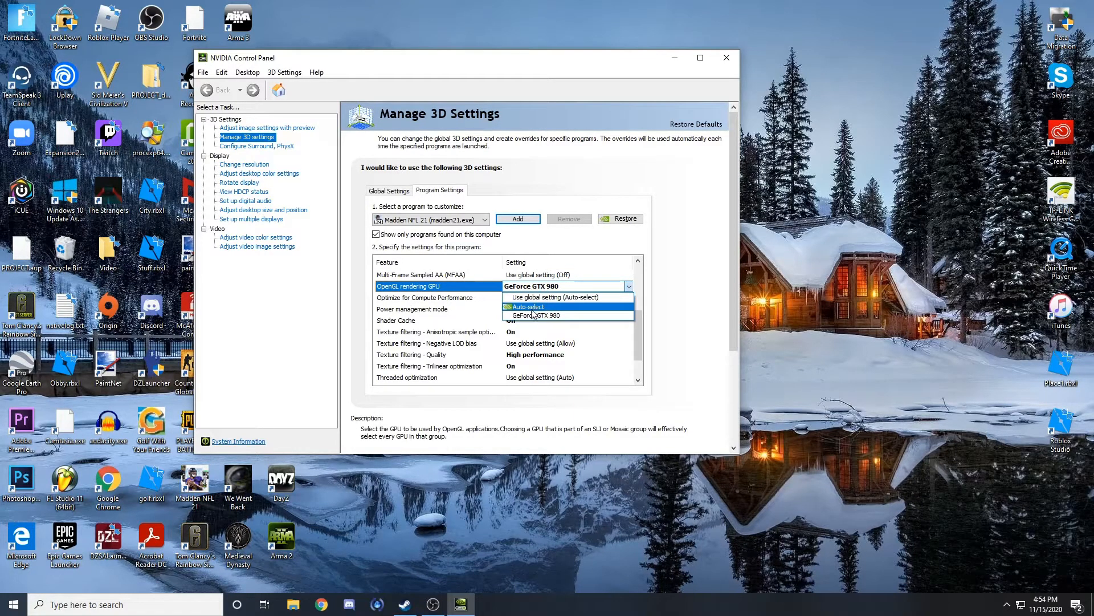
{"action": "mouse_move", "coordinate": [555, 297]}
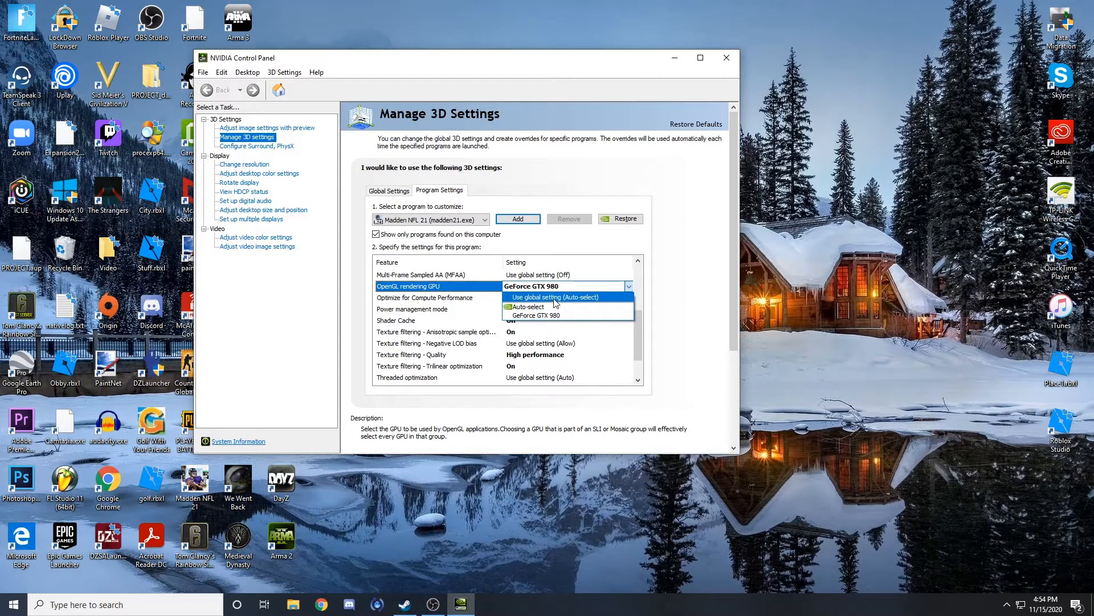
{"action": "mouse_move", "coordinate": [540, 315]}
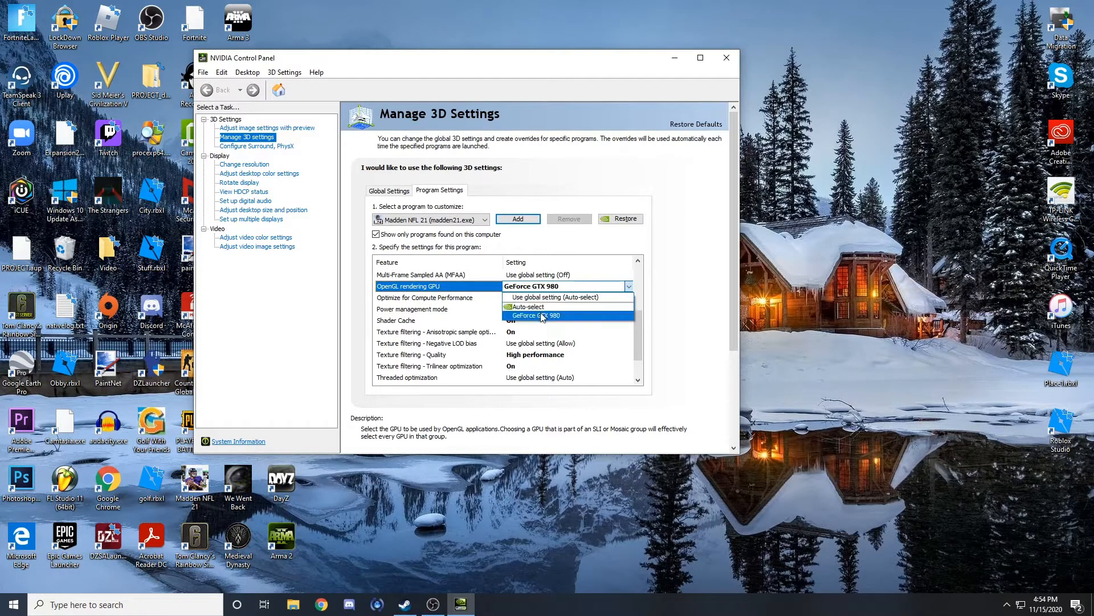
{"action": "mouse_move", "coordinate": [565, 319]}
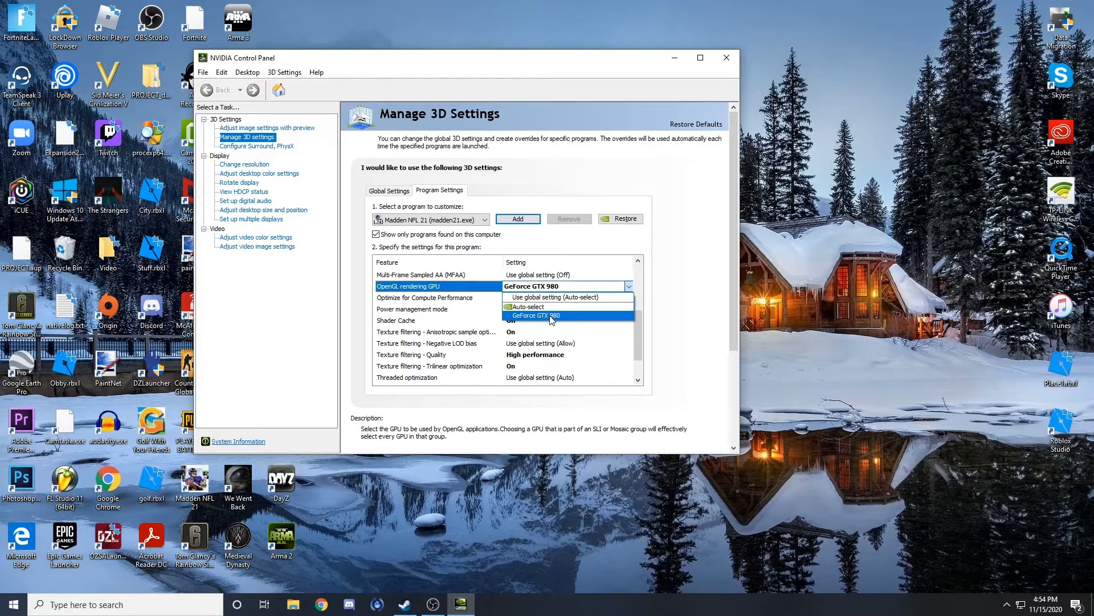
{"action": "mouse_move", "coordinate": [490, 300]}
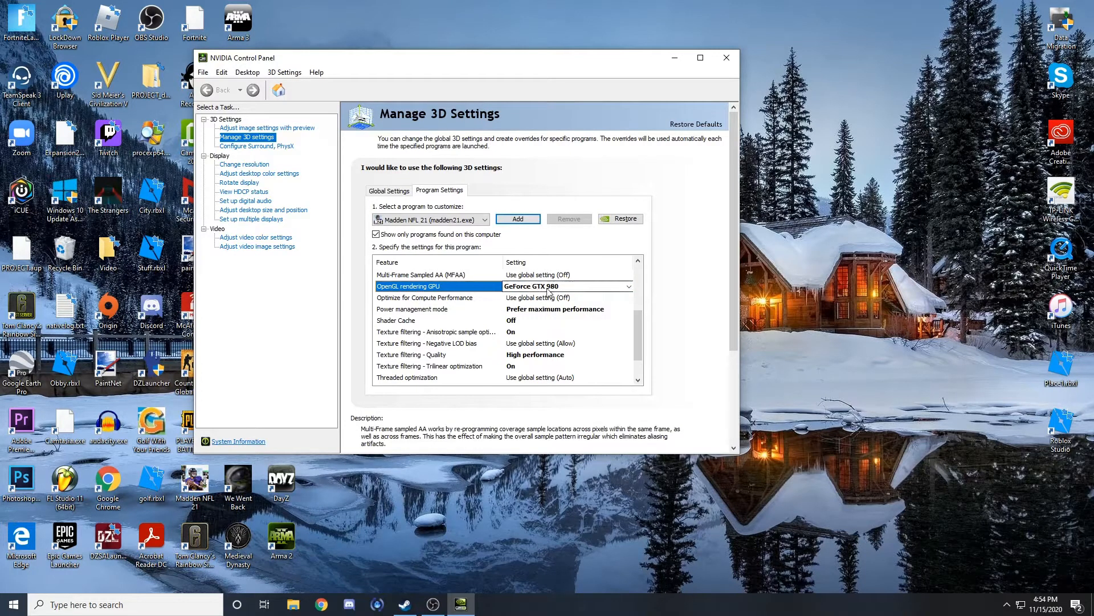
{"action": "left_click", "coordinate": [565, 286]}
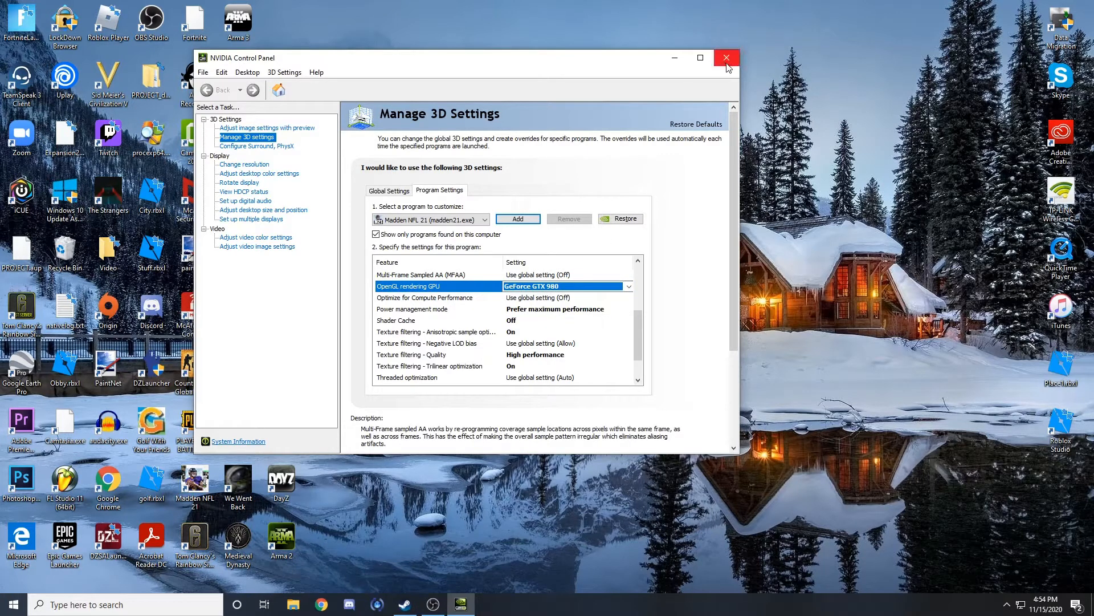
{"action": "mouse_move", "coordinate": [727, 58]}
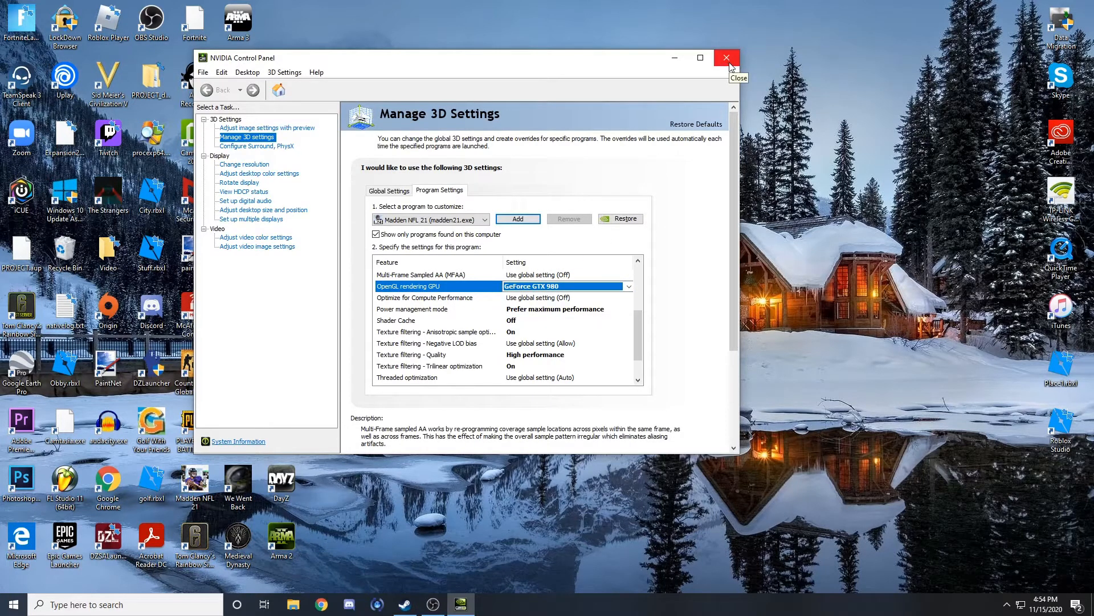
Step: Close NVIDIA Control Panel, returning to the Windows desktop
{"action": "left_click", "coordinate": [726, 57]}
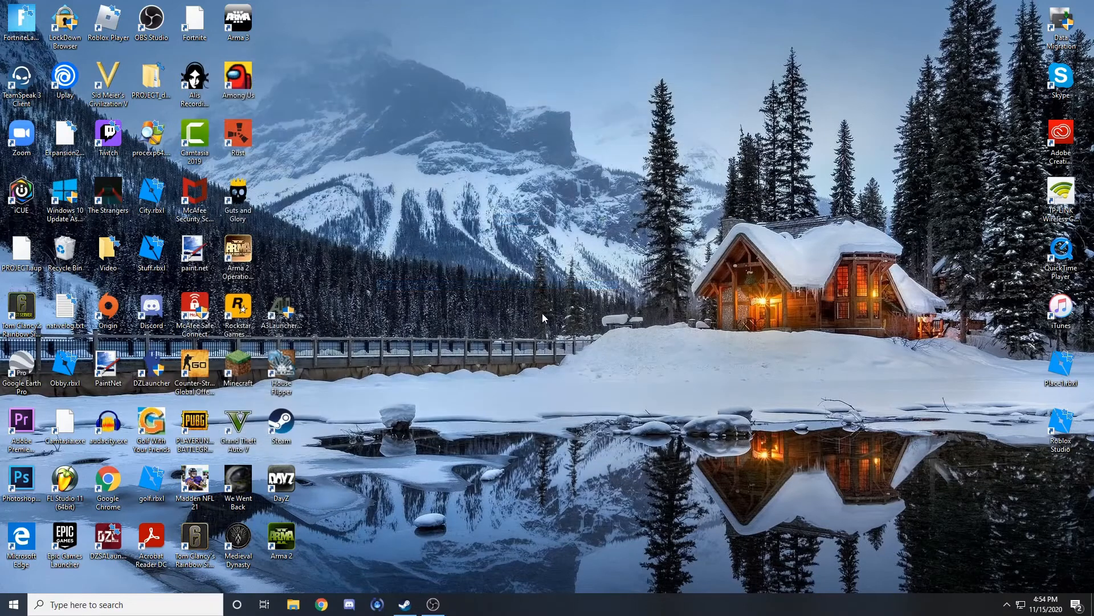
{"action": "mouse_move", "coordinate": [537, 310]}
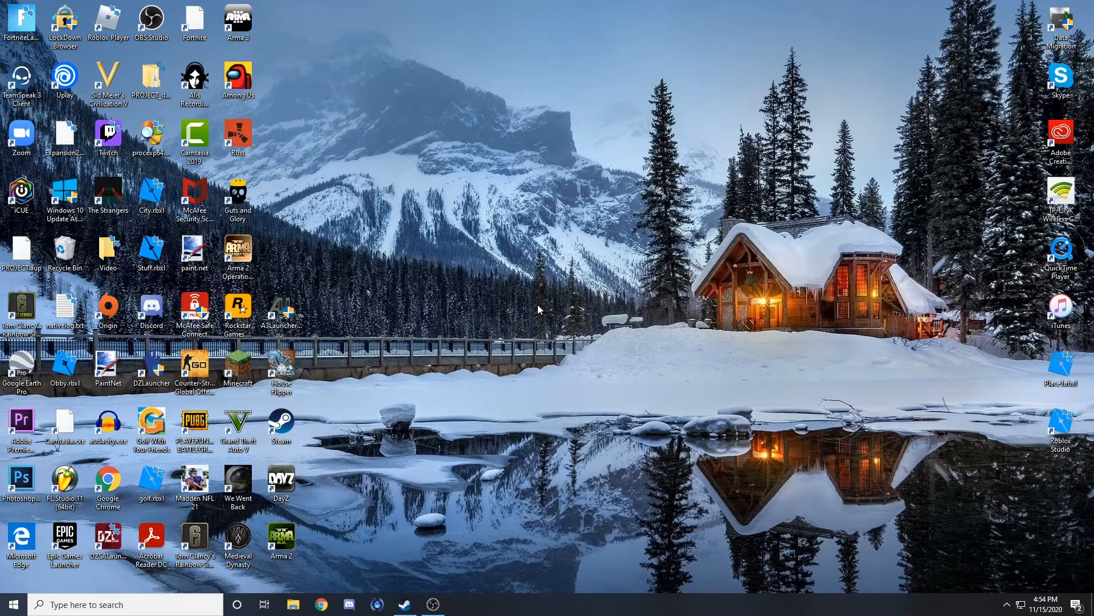
{"action": "mouse_move", "coordinate": [569, 278]}
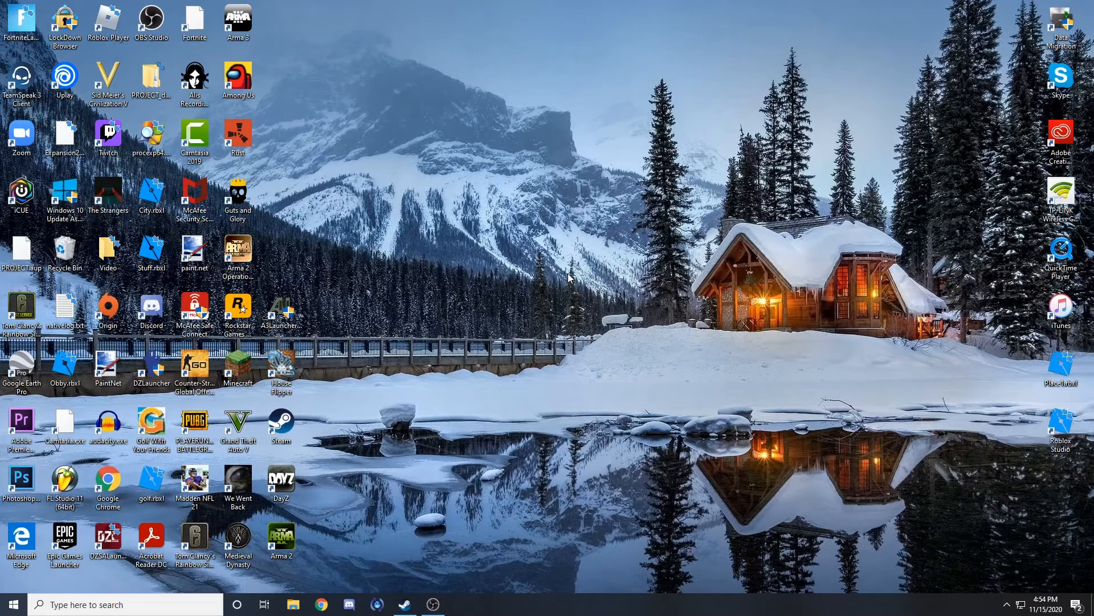
{"action": "mouse_move", "coordinate": [537, 286]}
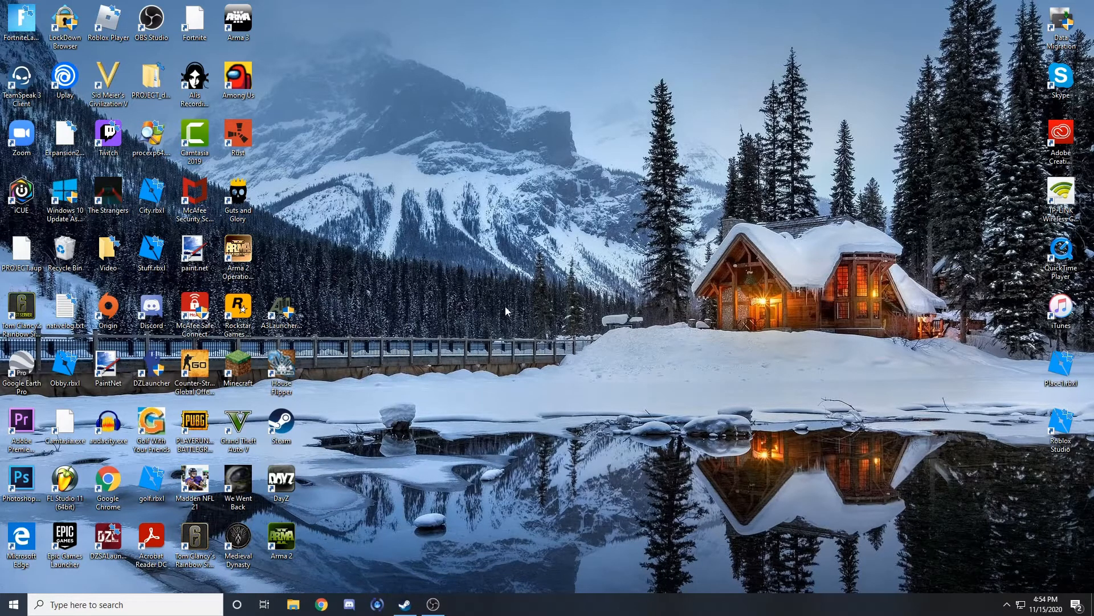
{"action": "mouse_move", "coordinate": [601, 282]}
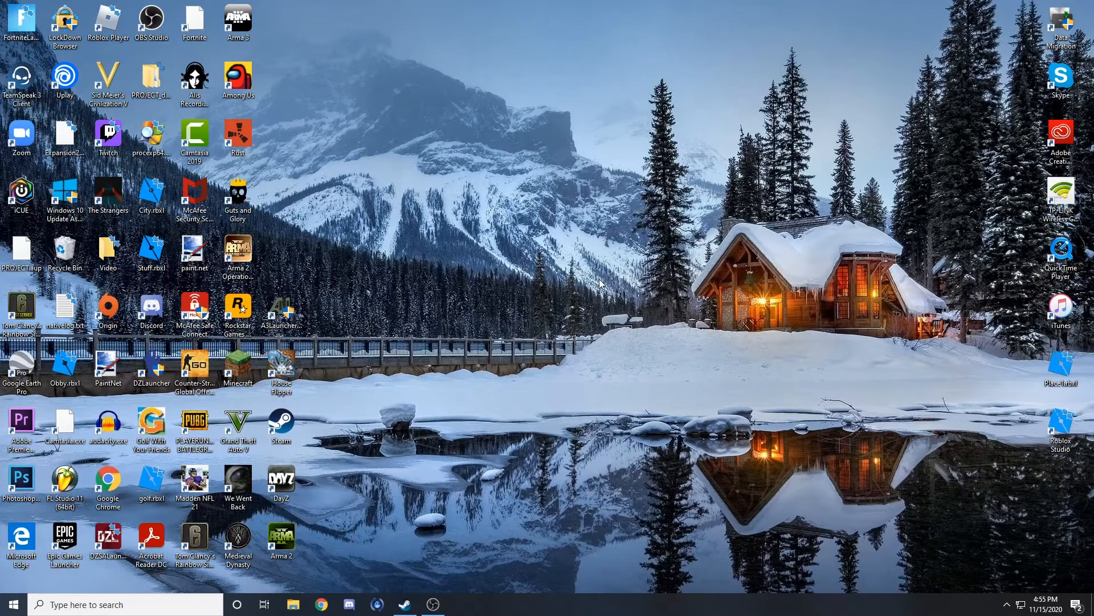
{"action": "mouse_move", "coordinate": [605, 278]}
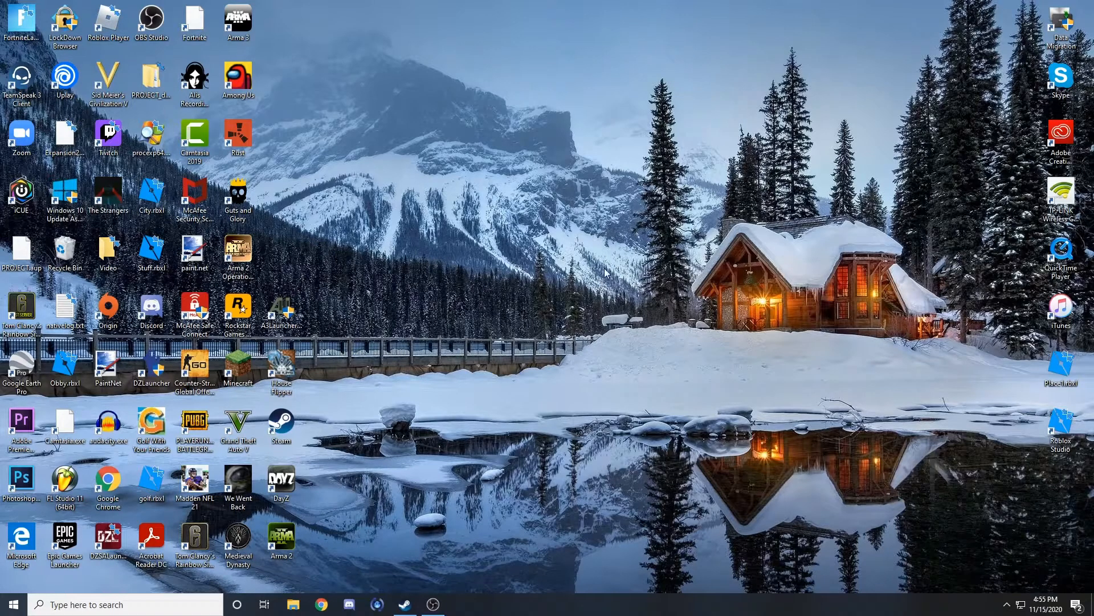